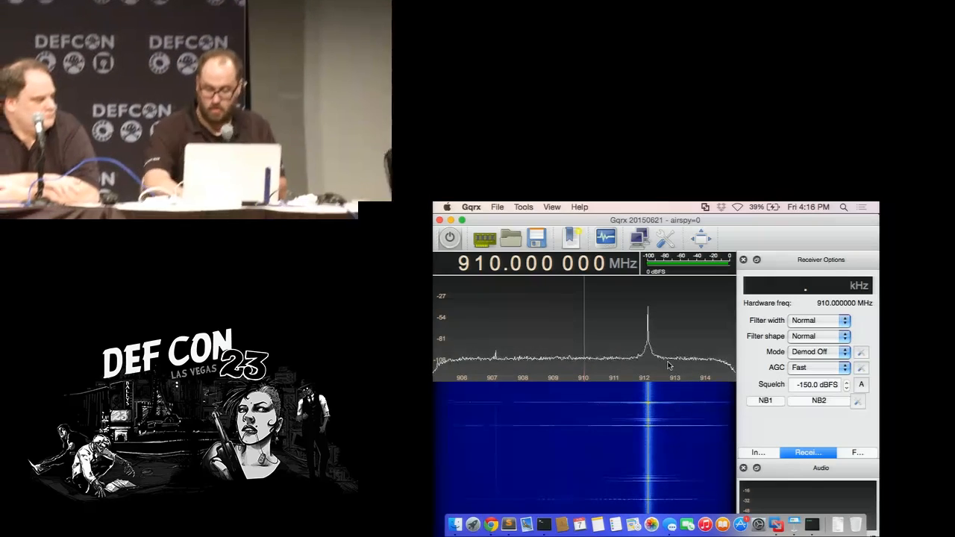
{"action": "mouse_move", "coordinate": [776, 525]}
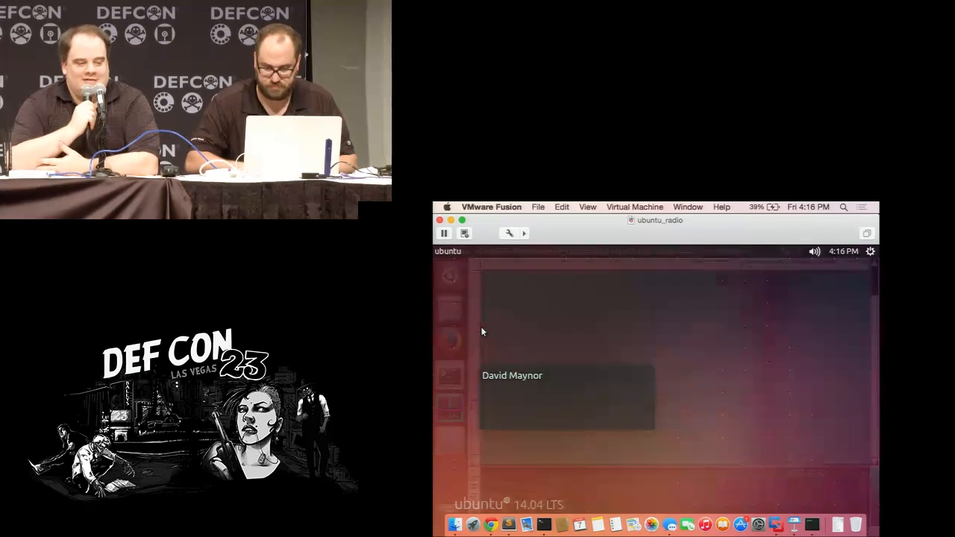
Step: Close a terminal tab with its running process, then enter ./send_it.py at the prompt without running it
{"action": "left_click", "coordinate": [449, 374]}
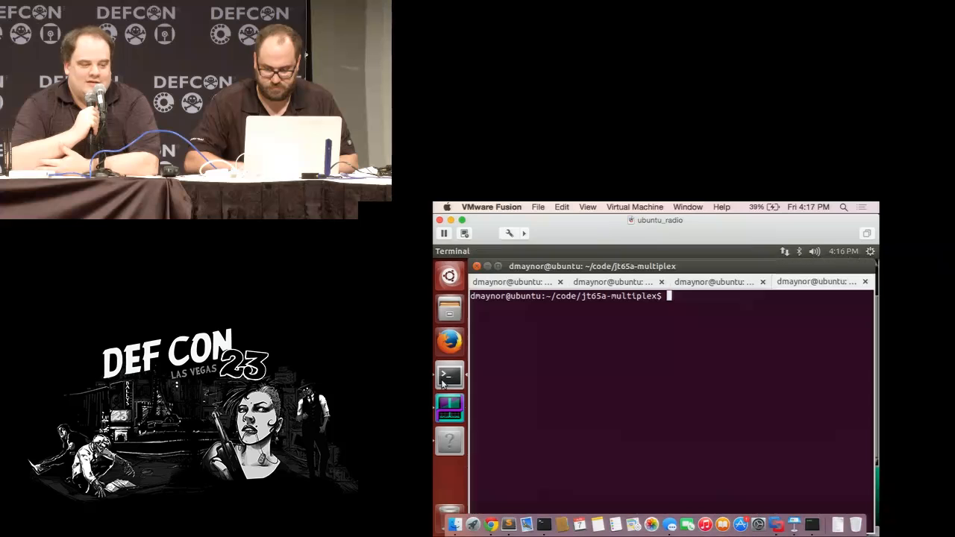
{"action": "left_click", "coordinate": [763, 282]}
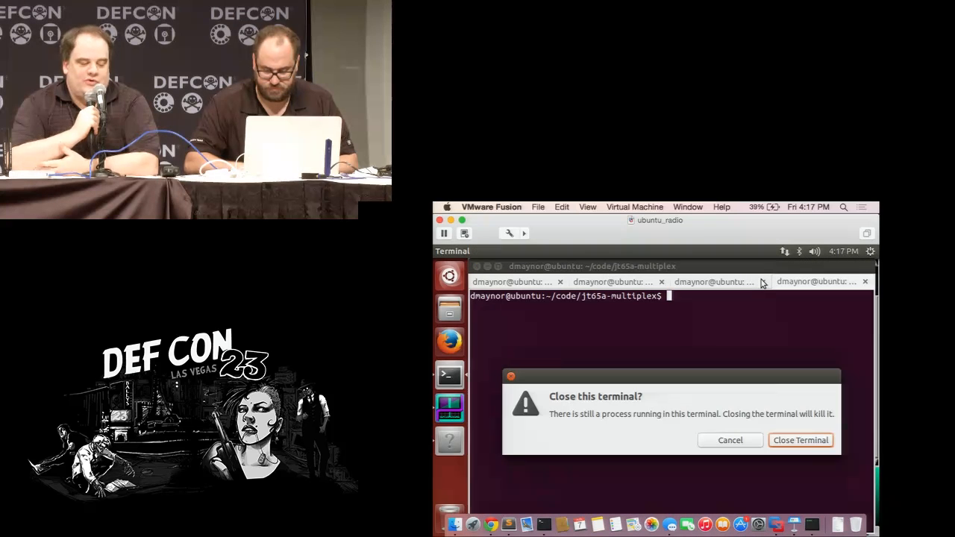
{"action": "left_click", "coordinate": [800, 439]}
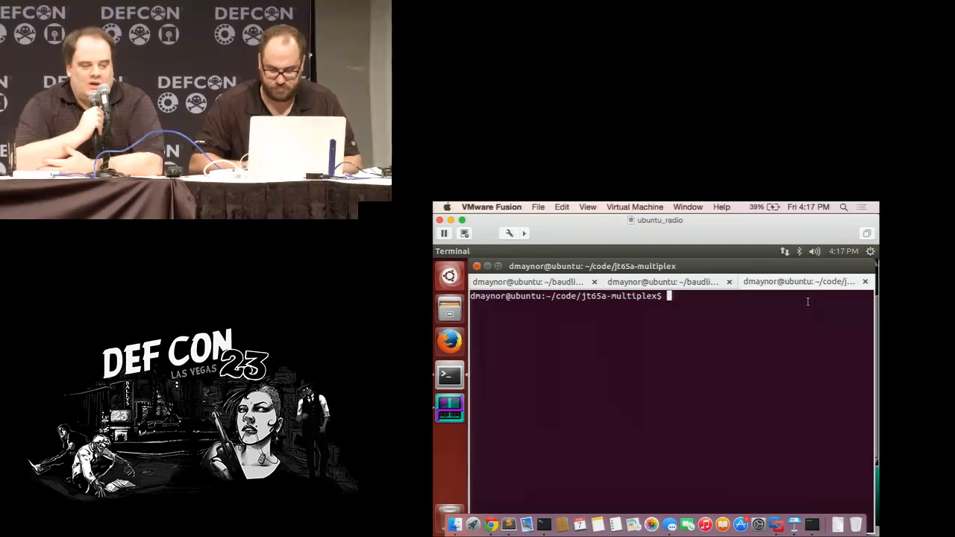
{"action": "type", "text": "./send_it.py"}
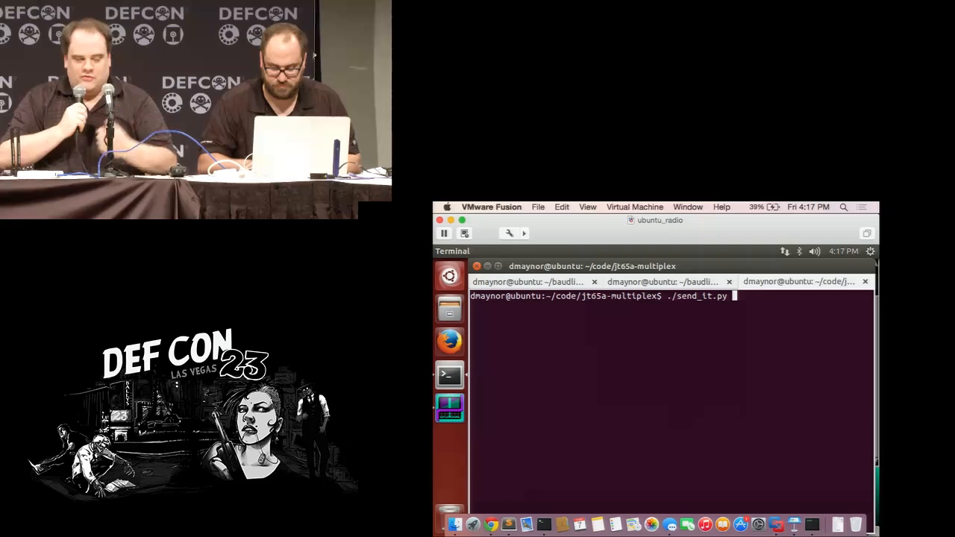
Step: Run the send_it.py transmit script and bring the baudline spectrogram of hidden.wav to the front
{"action": "key", "text": "Return"}
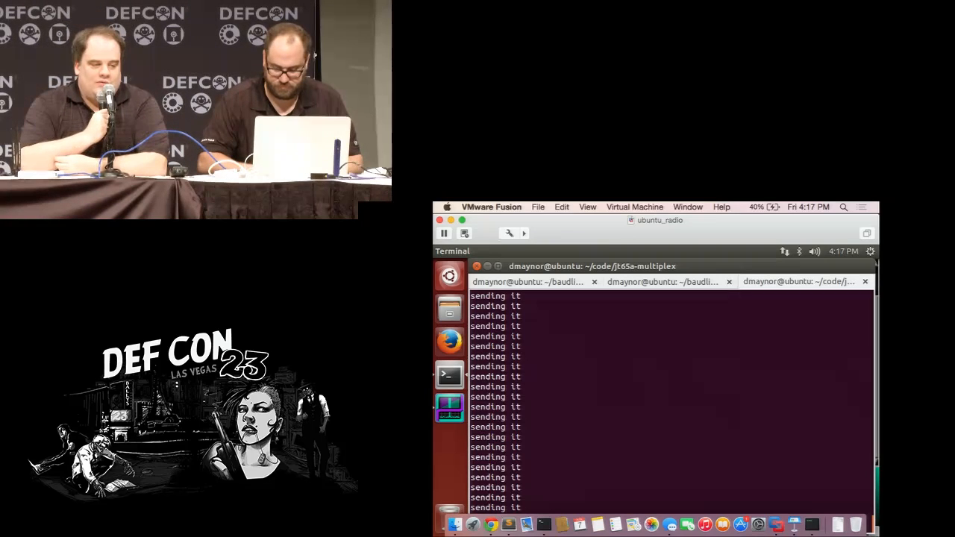
{"action": "mouse_move", "coordinate": [812, 522]}
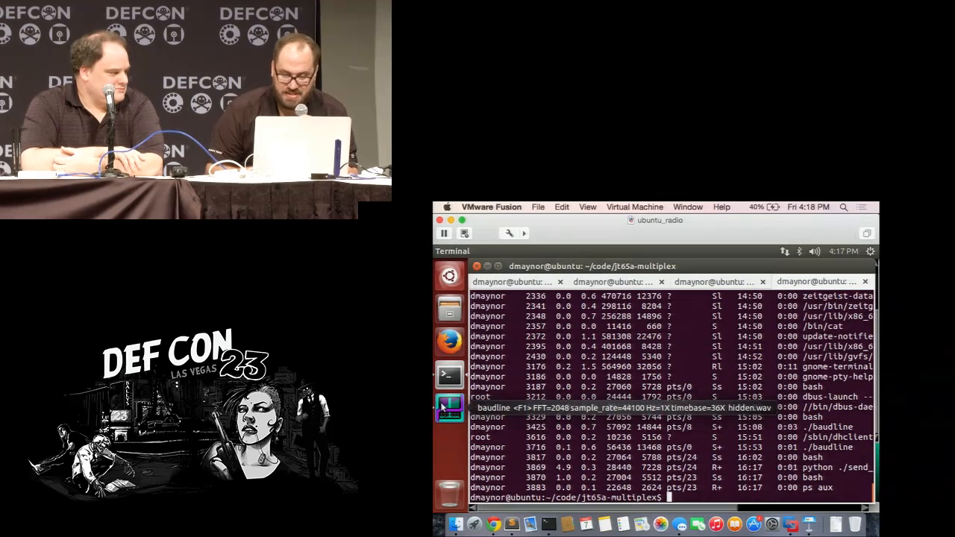
{"action": "left_click", "coordinate": [450, 409]}
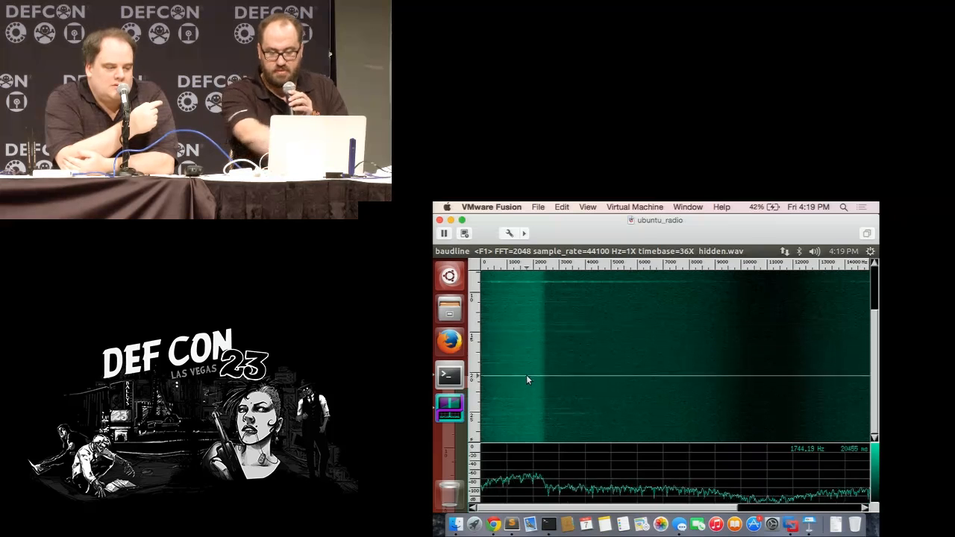
{"action": "mouse_move", "coordinate": [555, 373]}
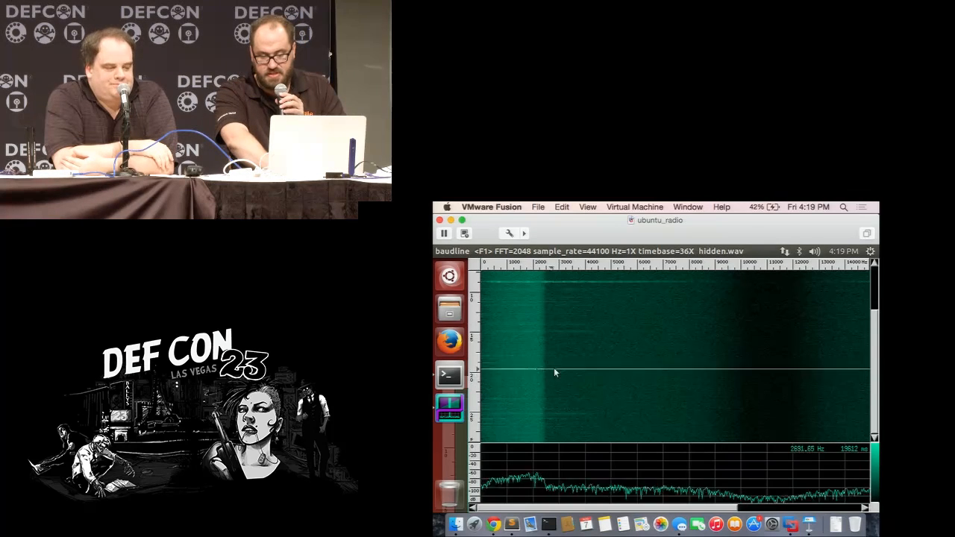